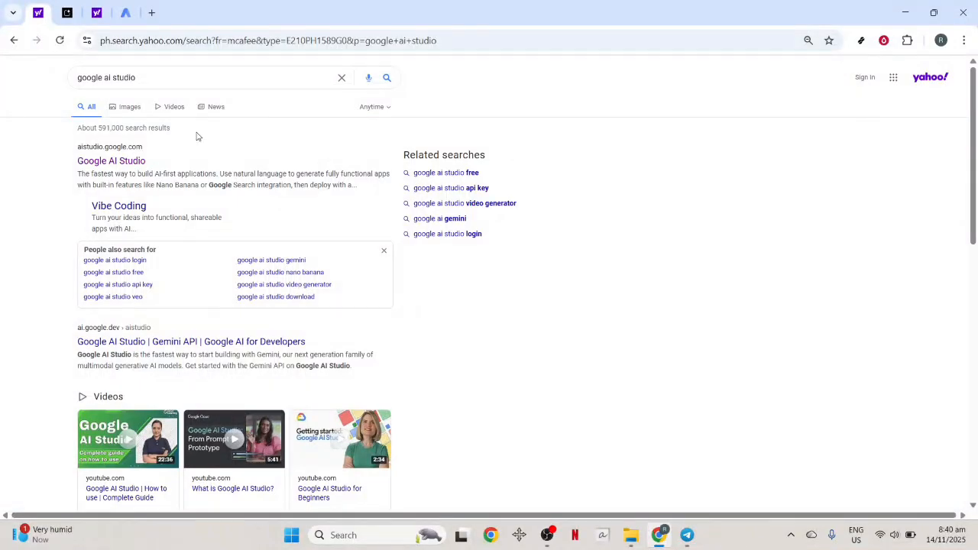
- Reach the AI Travel Itinerary Planner project from the google ai studio search results
click(202, 76)
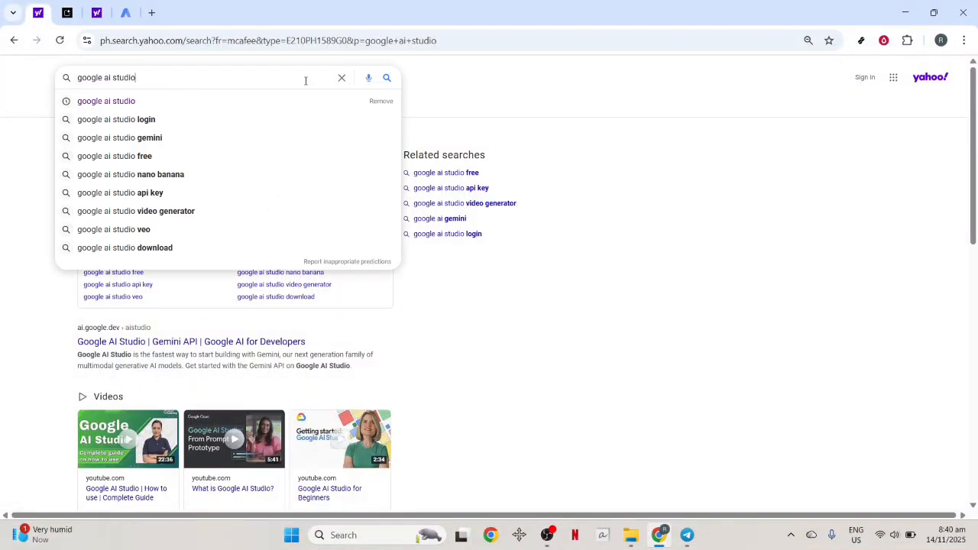
scroll(down, 3)
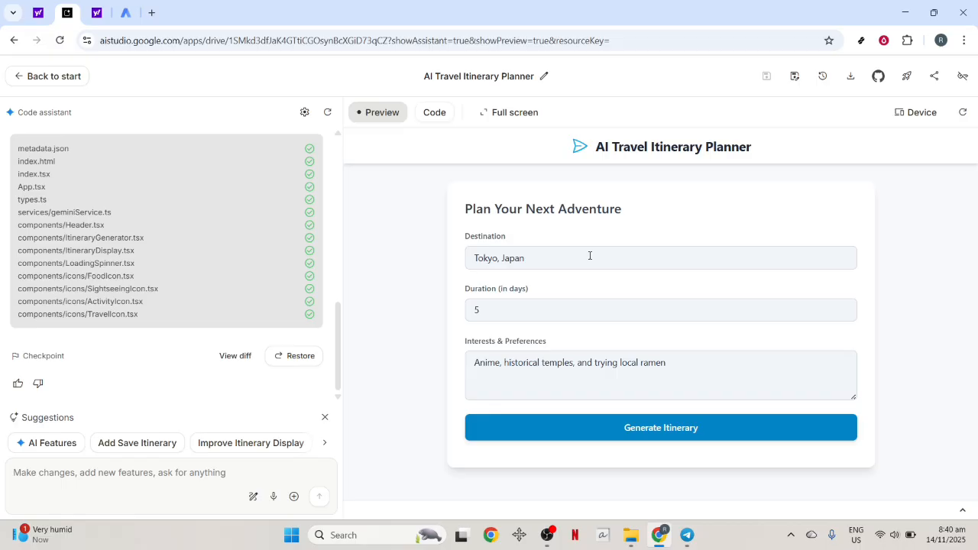
- Copy the itinerary planner app's share URL from the Share app dialog
click(660, 309)
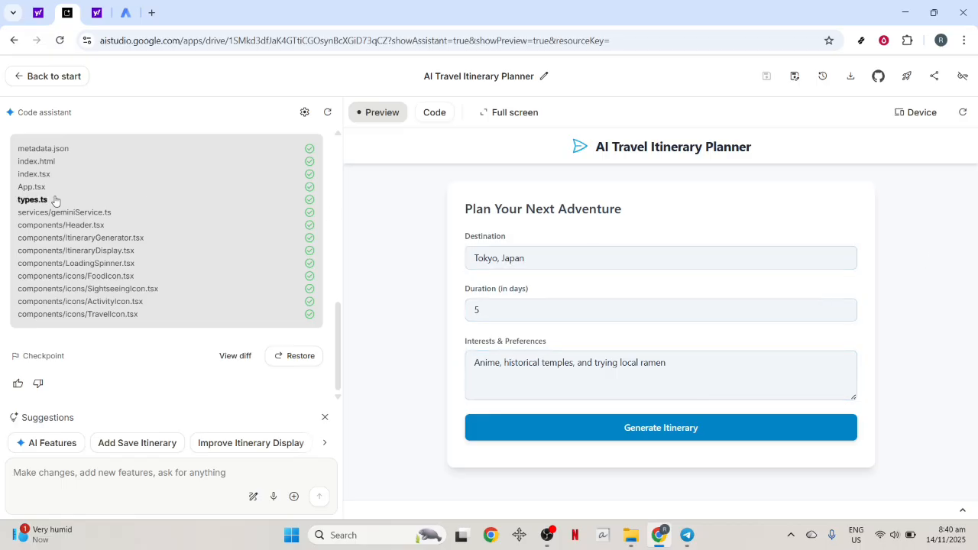
mouse_move(931, 95)
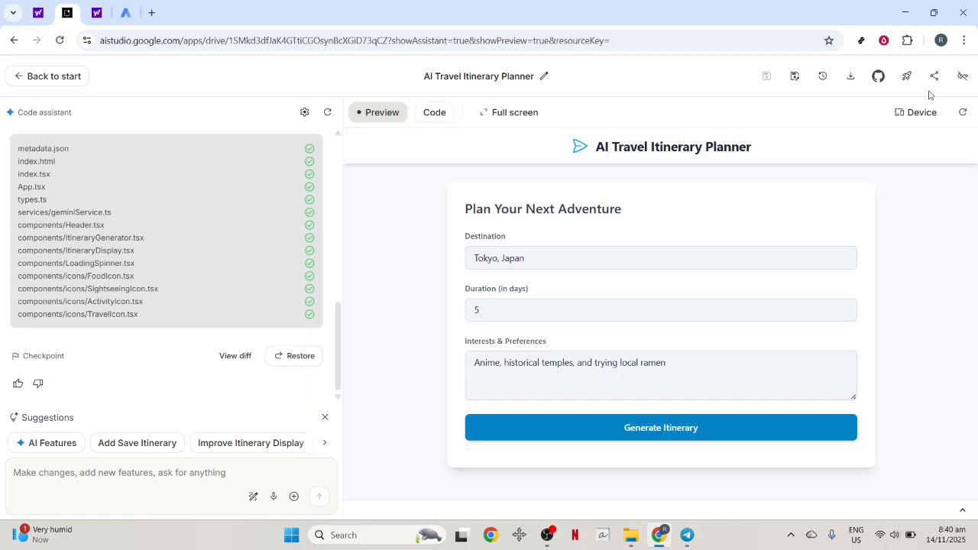
mouse_move(938, 76)
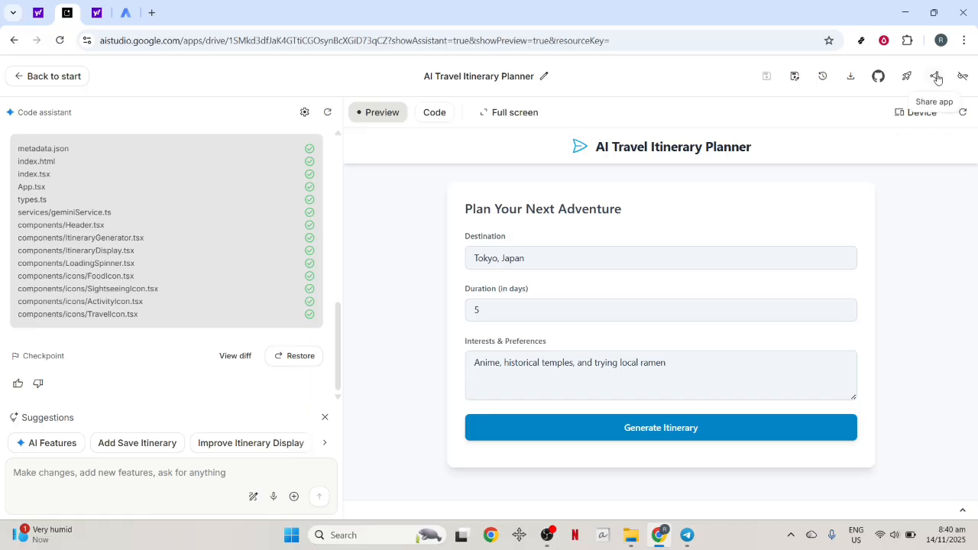
click(938, 77)
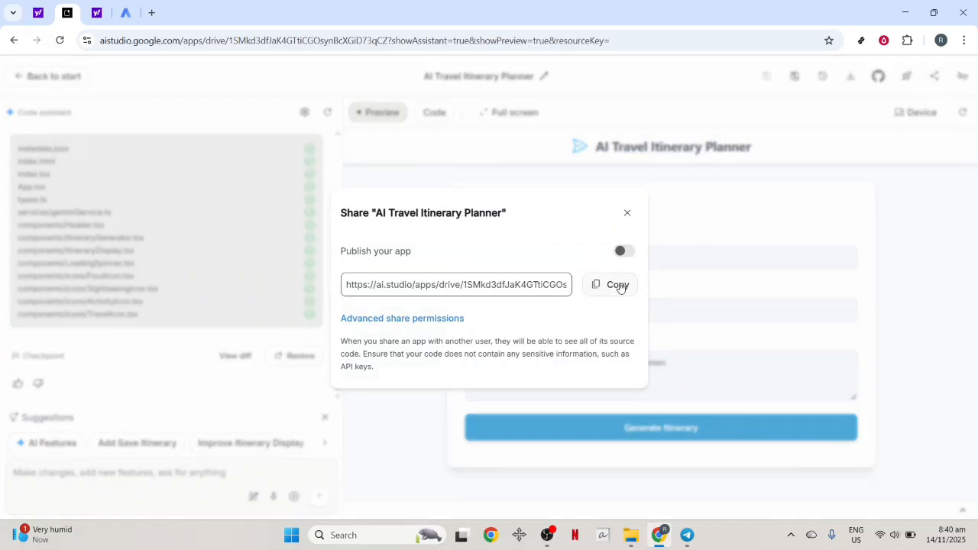
click(610, 284)
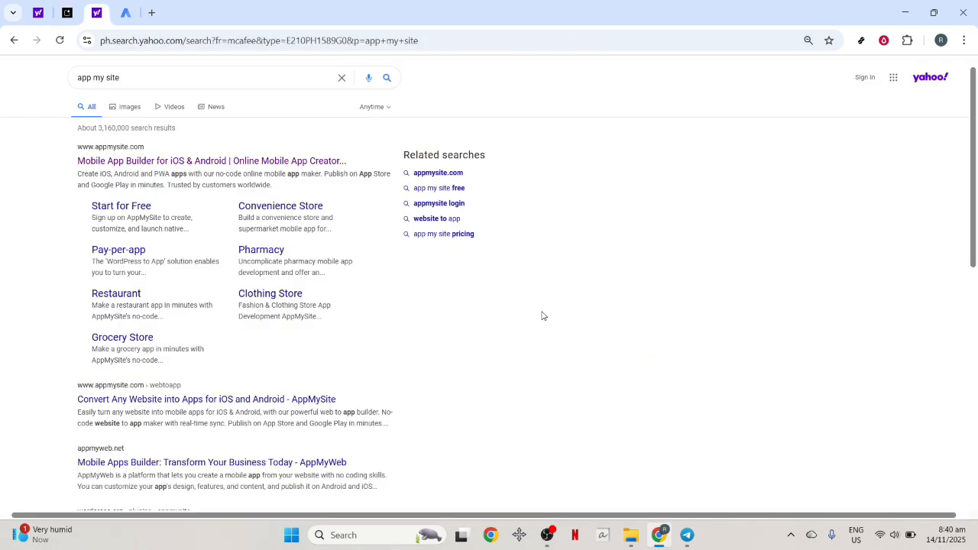
- Follow the 'Mobile App Builder for iOS & Android' result to the AppMySite dashboard
triple_click(98, 77)
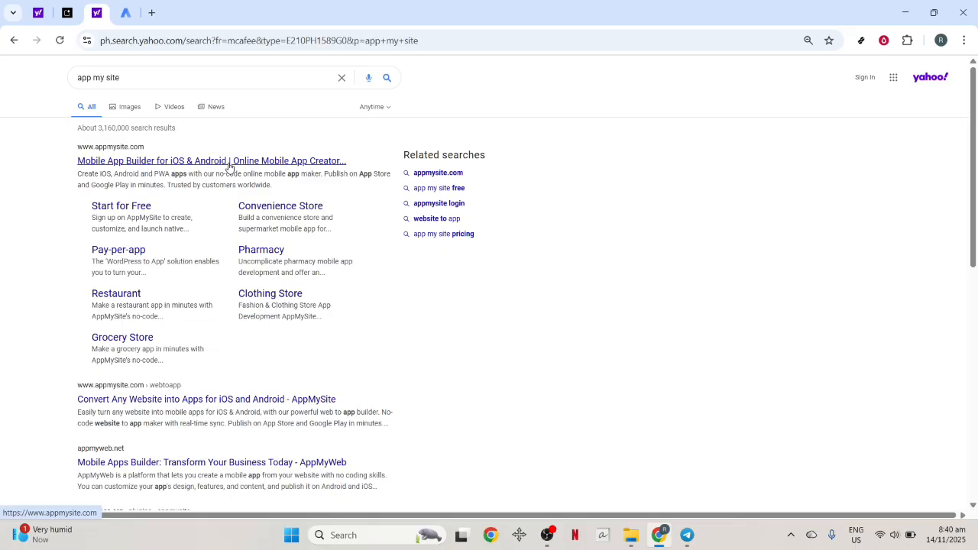
click(211, 160)
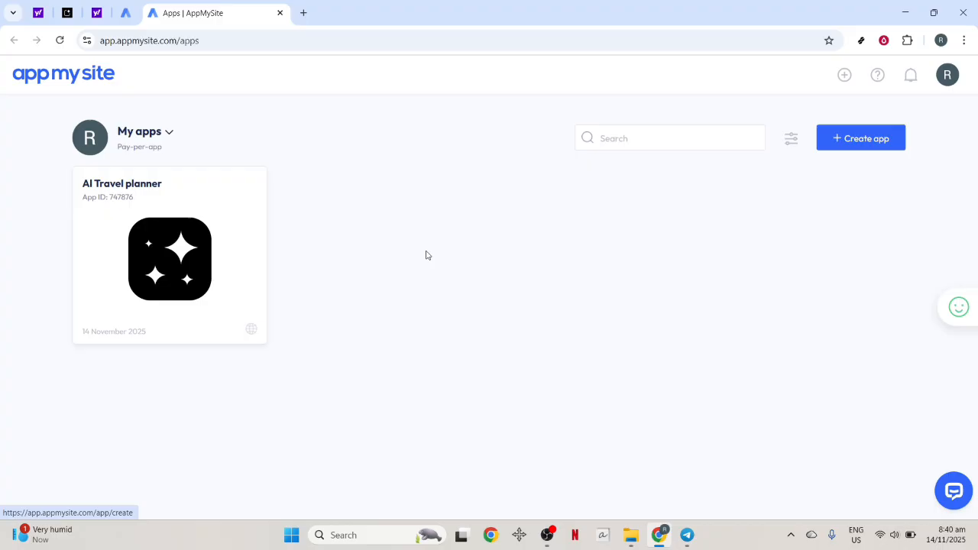
- Create a Web to App app 'AI Travel planner' using the AI Studio share URL as its website
click(860, 138)
text(AI Travel planner)
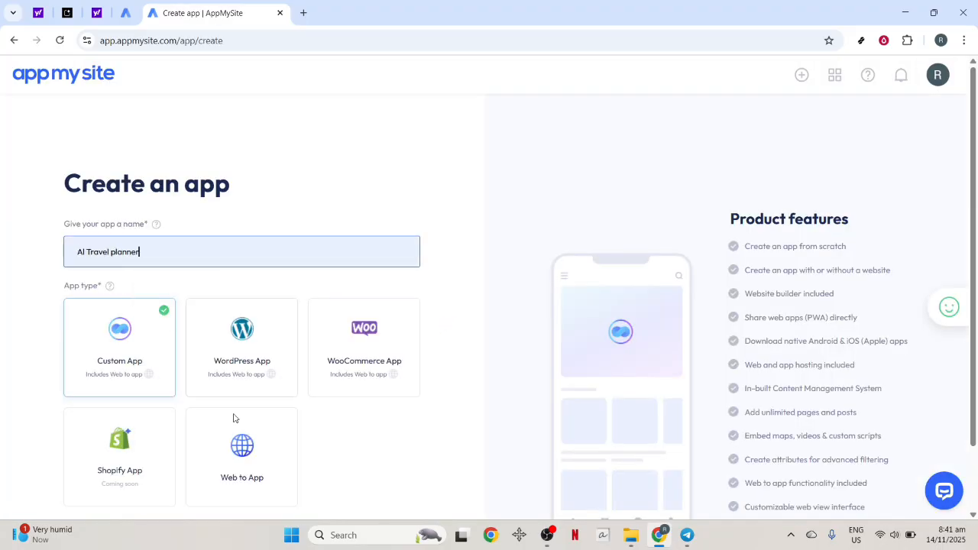
click(242, 316)
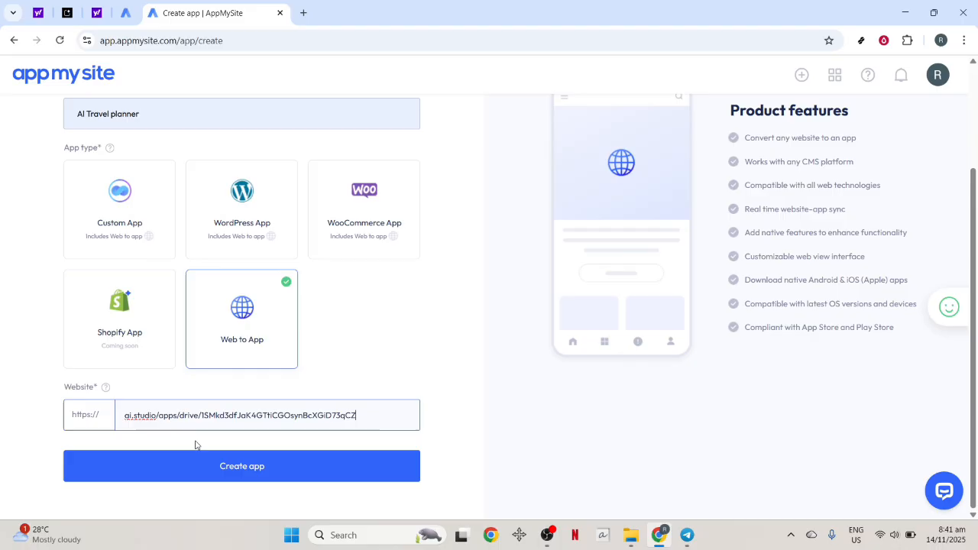
click(241, 465)
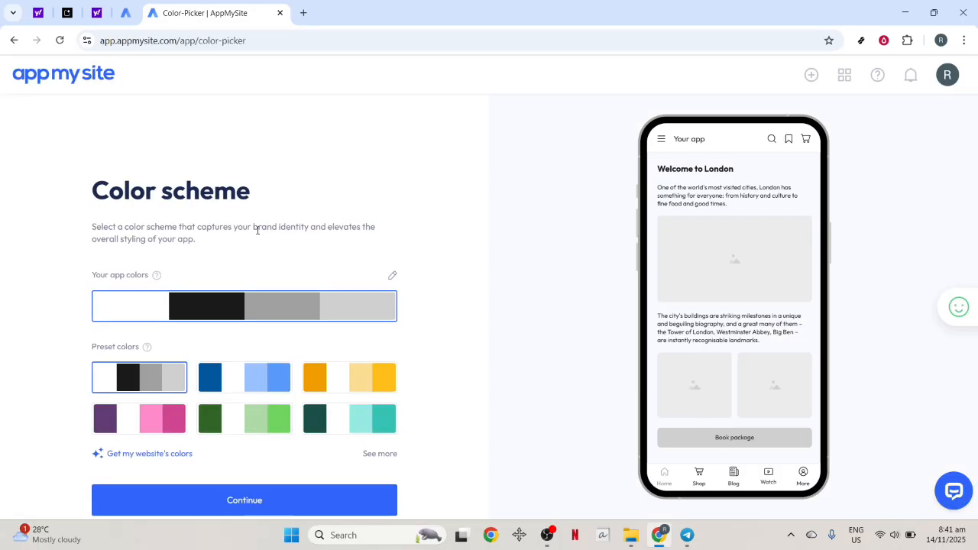
- Continue past the colour scheme to the Android and iPhone preview mockups
click(244, 499)
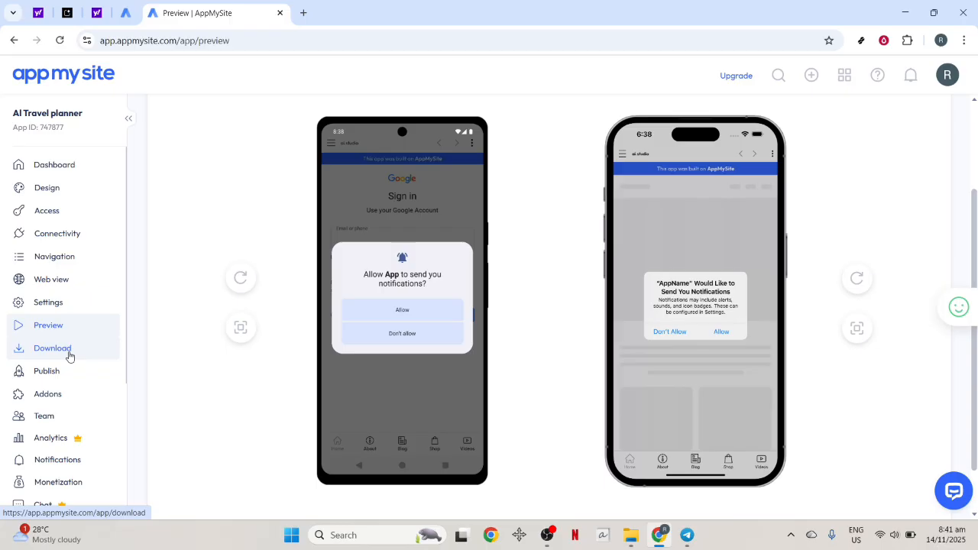
- Review the app's download options and the iOS app build upgrade
click(51, 349)
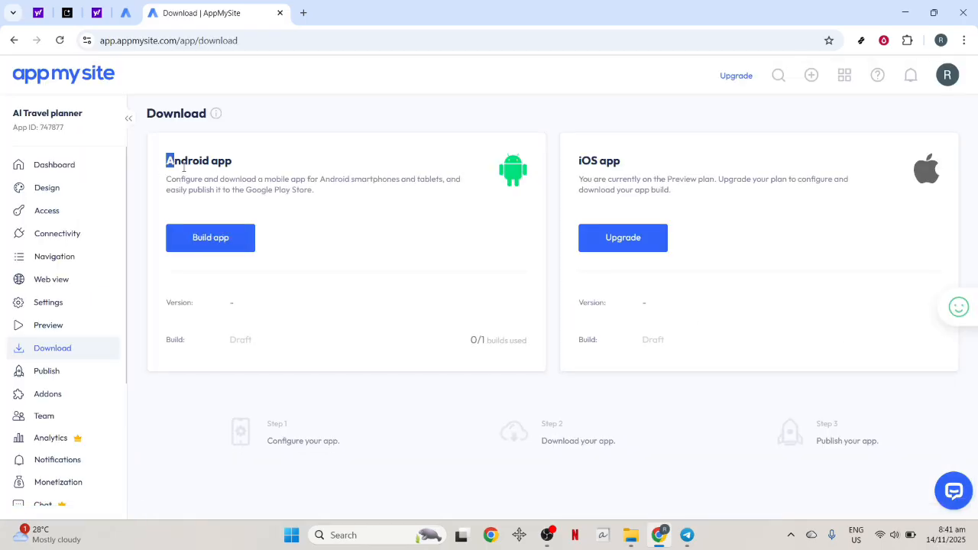
double_click(599, 161)
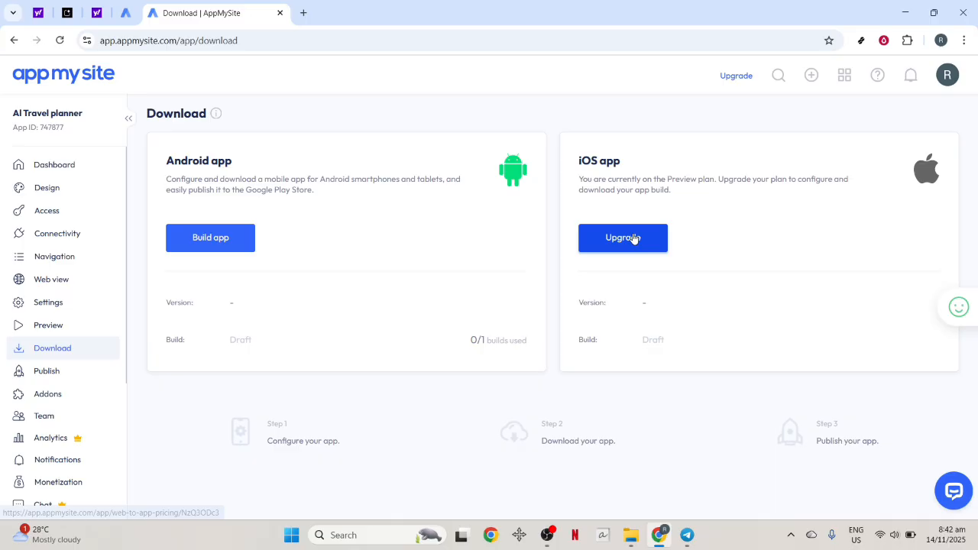
click(624, 238)
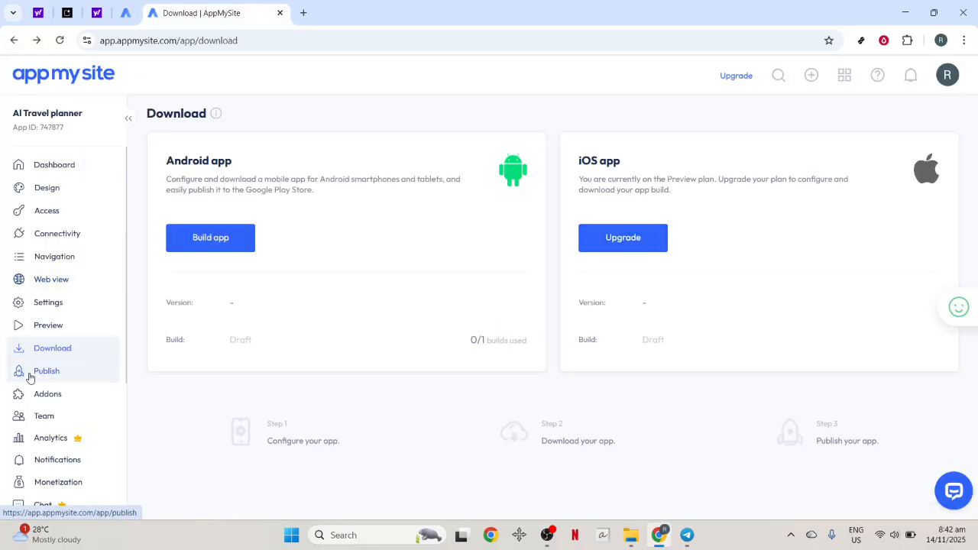
- Start Apple App Store publishing, landing on App Store Connect
click(46, 371)
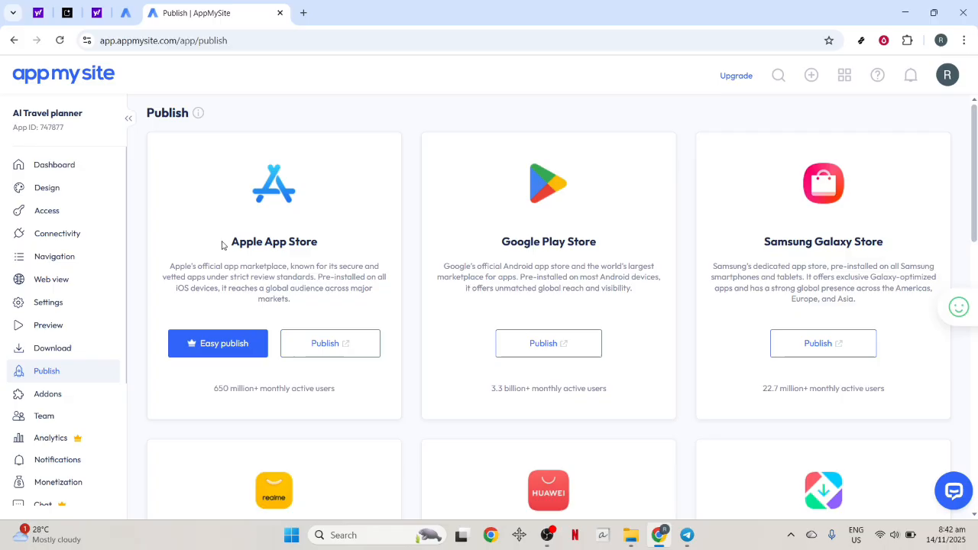
click(330, 342)
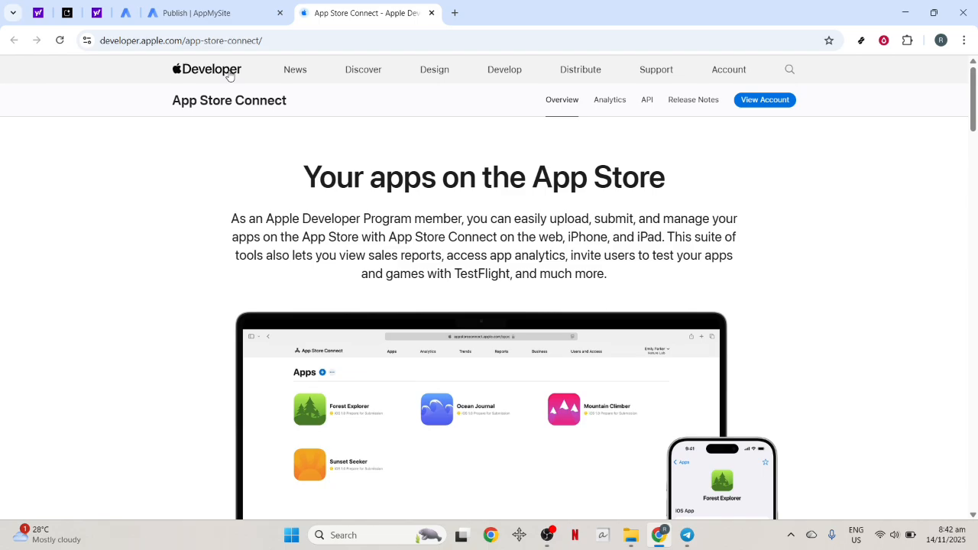
scroll(down, 3)
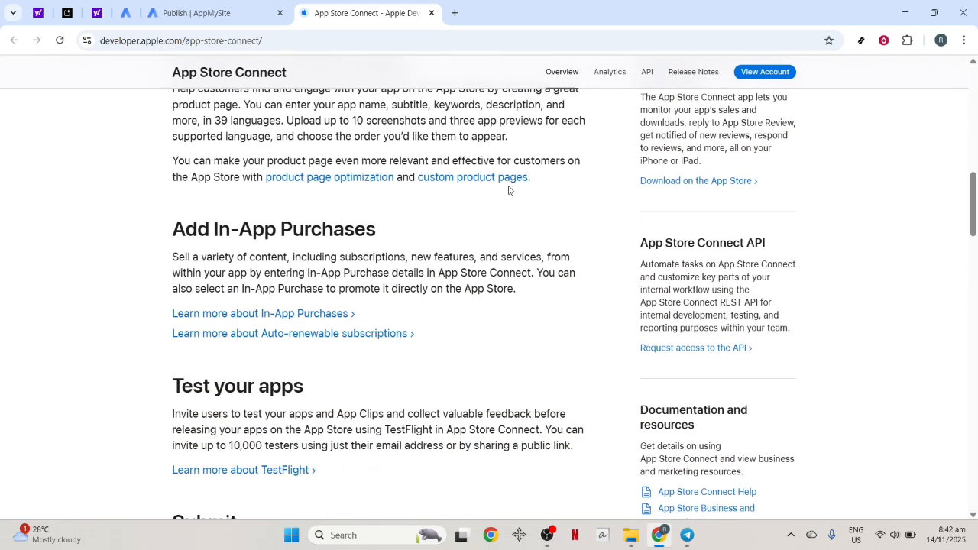
scroll(down, 3)
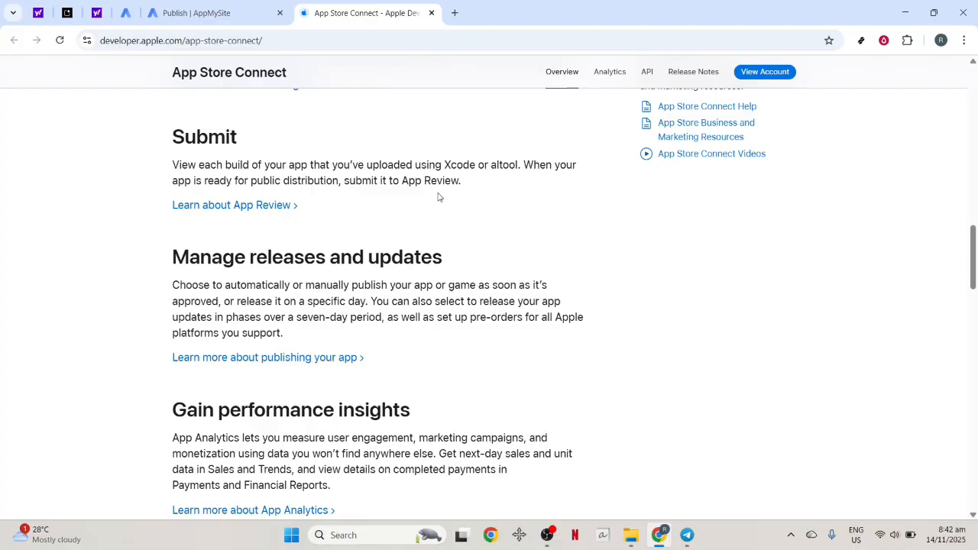
scroll(down, 3)
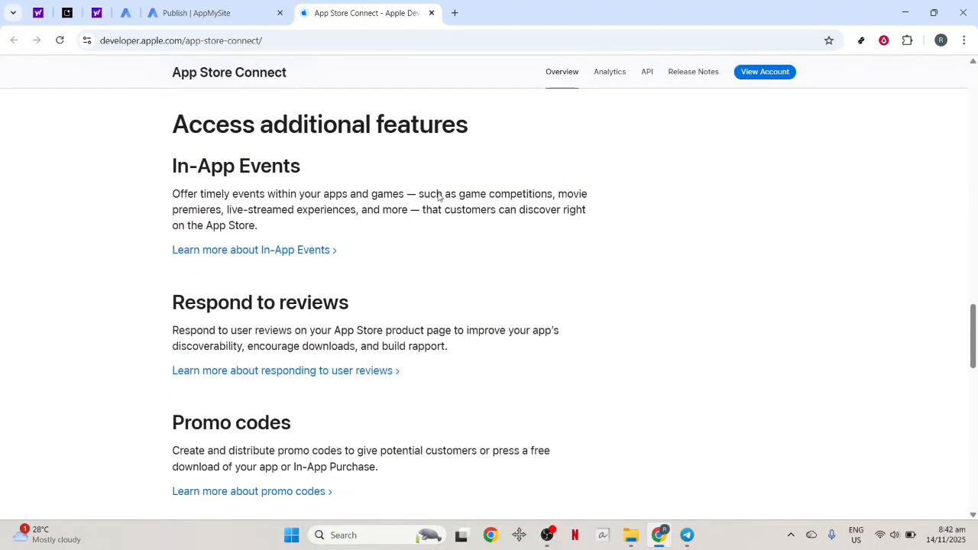
scroll(down, 3)
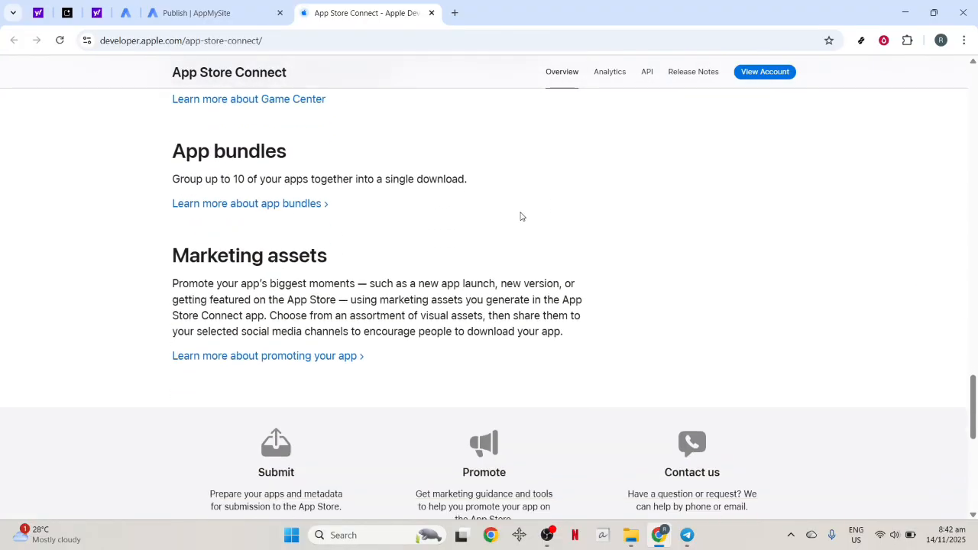